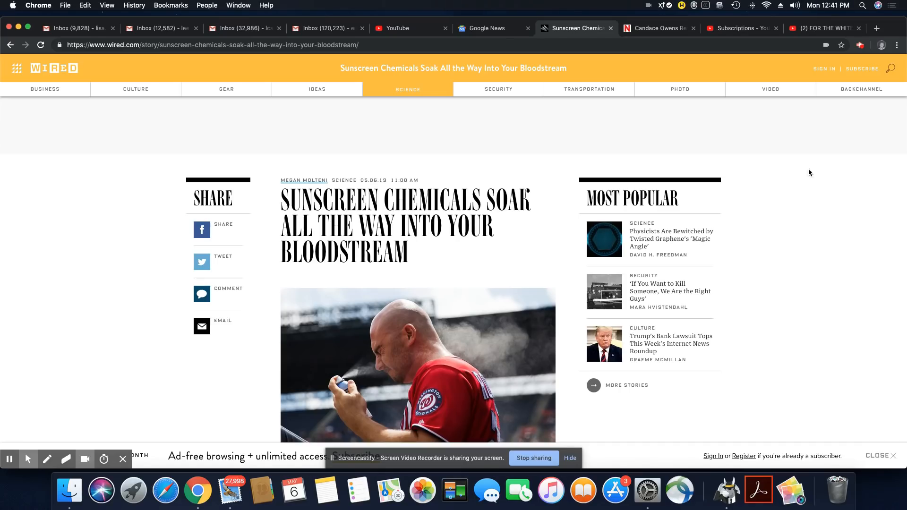
{"action": "scroll", "scroll_direction": "down", "scroll_amount": 3}
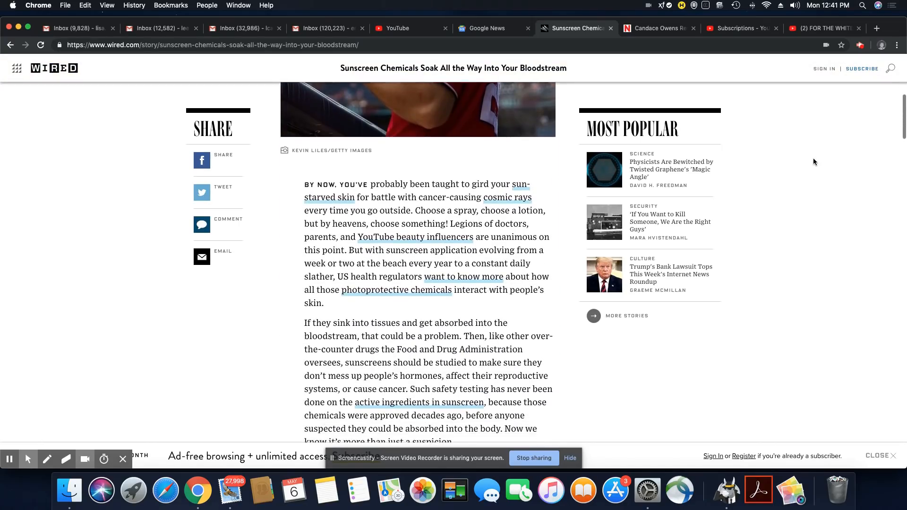
{"action": "scroll", "scroll_direction": "down", "scroll_amount": 3}
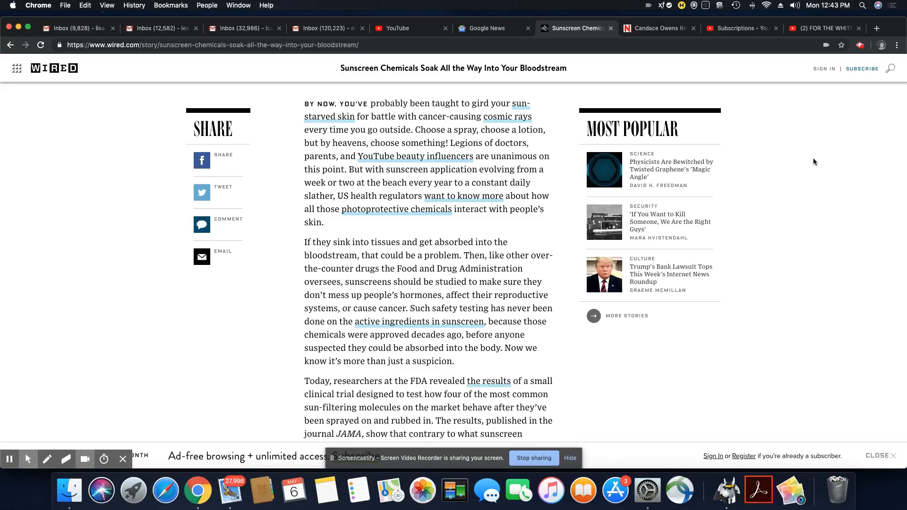
{"action": "mouse_move", "coordinate": [807, 181]}
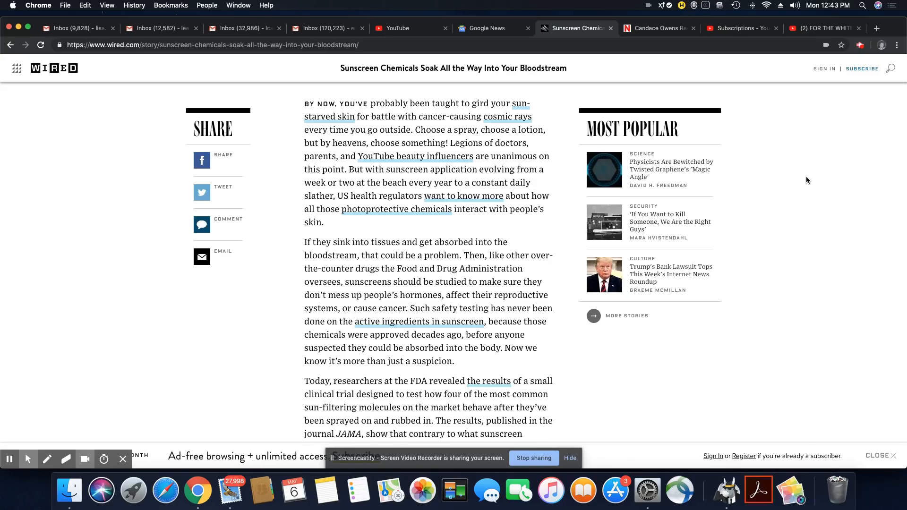
{"action": "scroll", "scroll_direction": "down", "scroll_amount": 3}
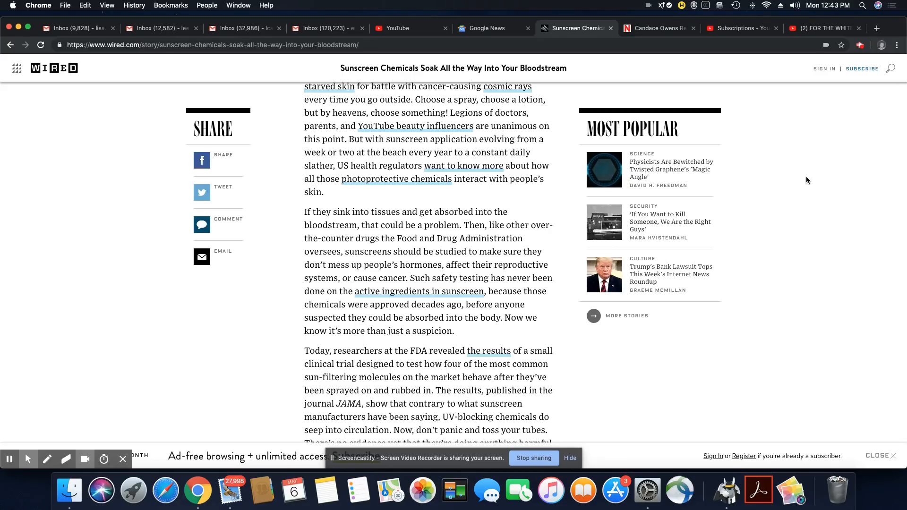
{"action": "scroll", "scroll_direction": "down", "scroll_amount": 3}
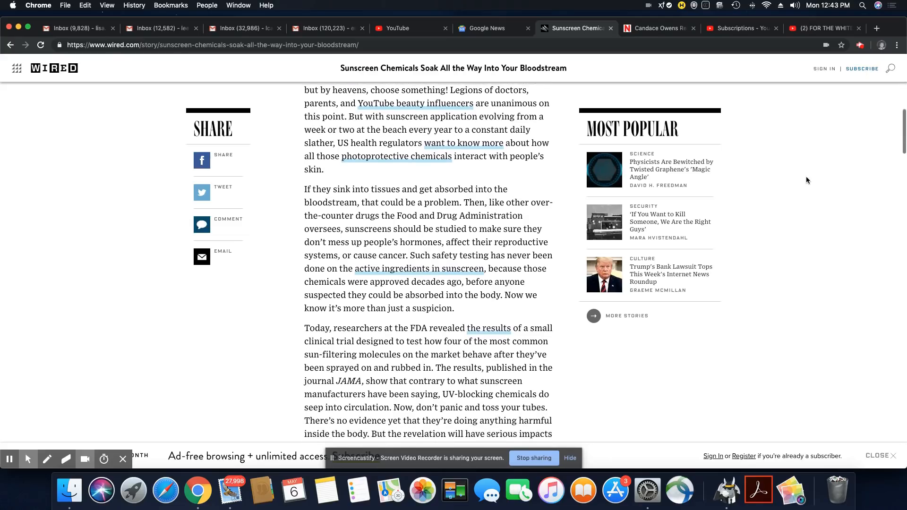
{"action": "scroll", "scroll_direction": "down", "scroll_amount": 3}
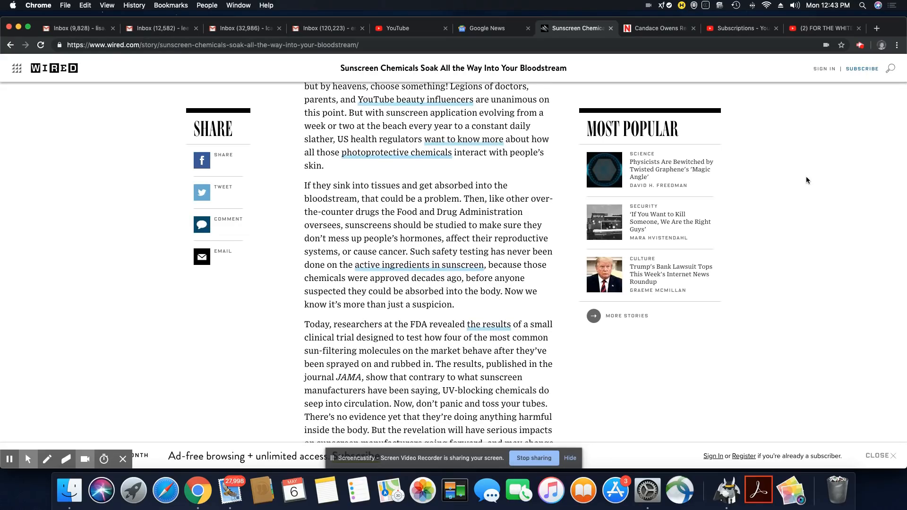
{"action": "scroll", "scroll_direction": "down", "scroll_amount": 3}
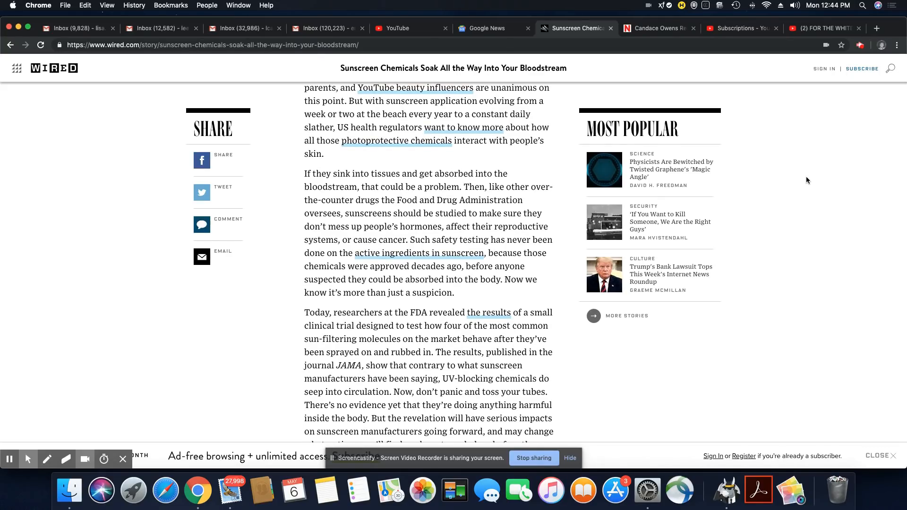
{"action": "scroll", "scroll_direction": "down", "scroll_amount": 3}
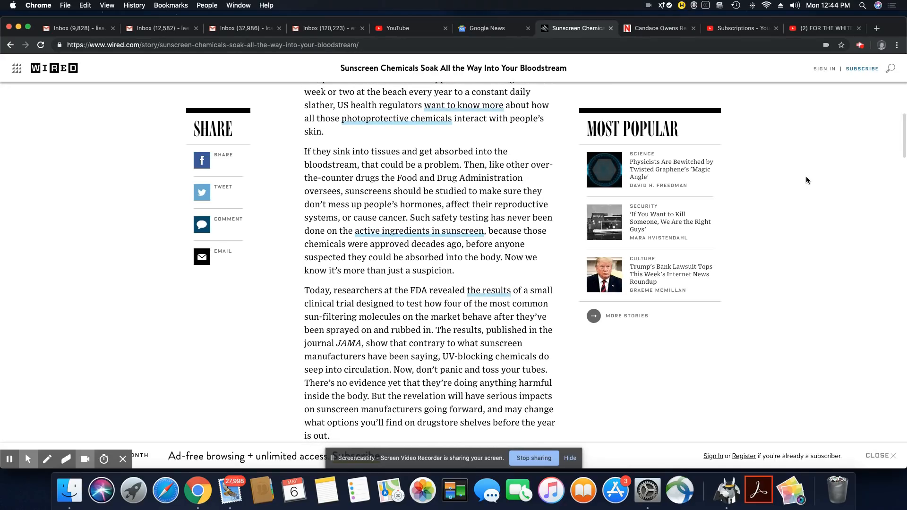
{"action": "scroll", "scroll_direction": "down", "scroll_amount": 3}
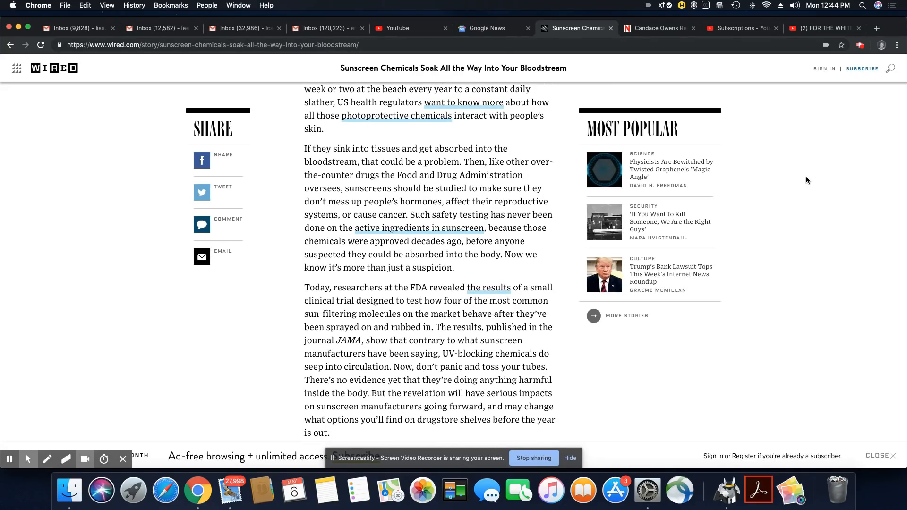
{"action": "scroll", "scroll_direction": "down", "scroll_amount": 3}
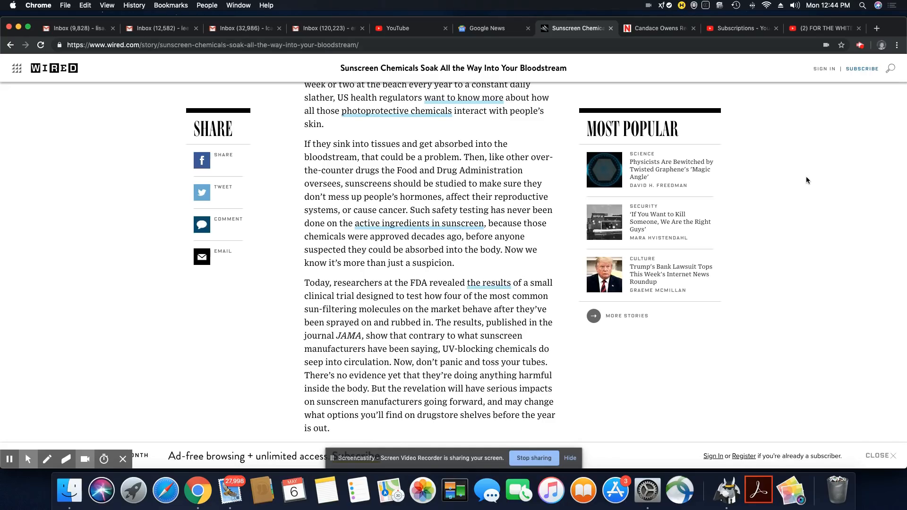
{"action": "scroll", "scroll_direction": "down", "scroll_amount": 3}
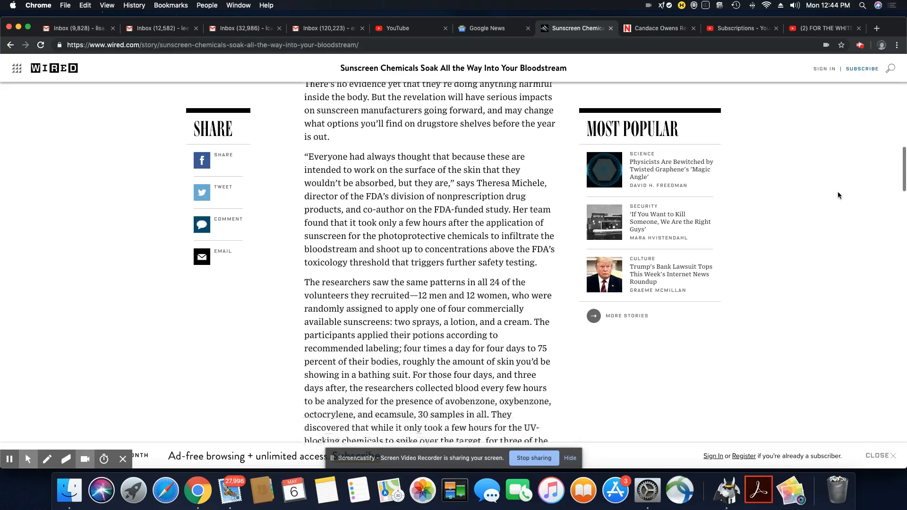
{"action": "scroll", "scroll_direction": "down", "scroll_amount": 3}
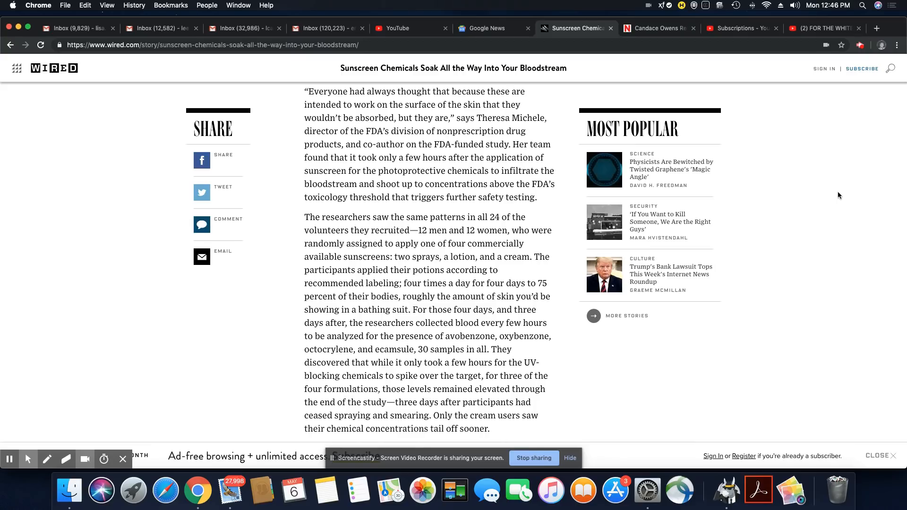
{"action": "scroll", "scroll_direction": "down", "scroll_amount": 3}
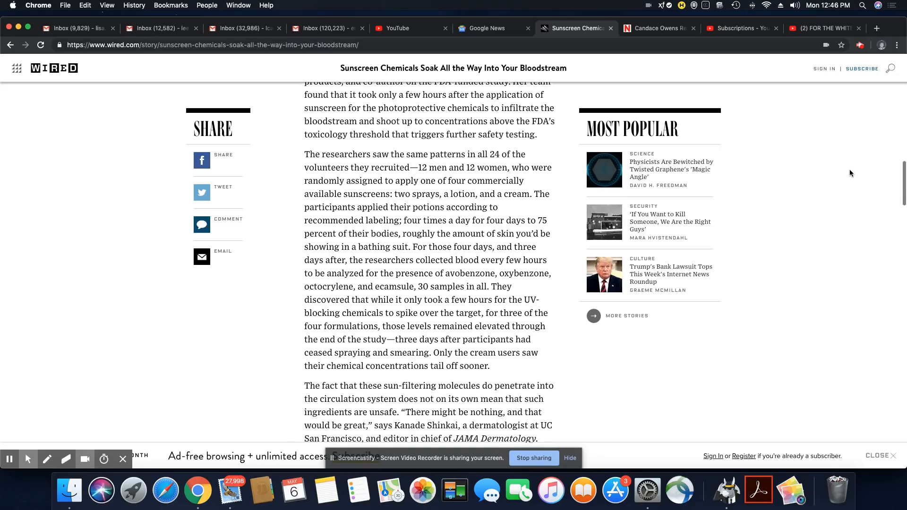
{"action": "scroll", "scroll_direction": "down", "scroll_amount": 3}
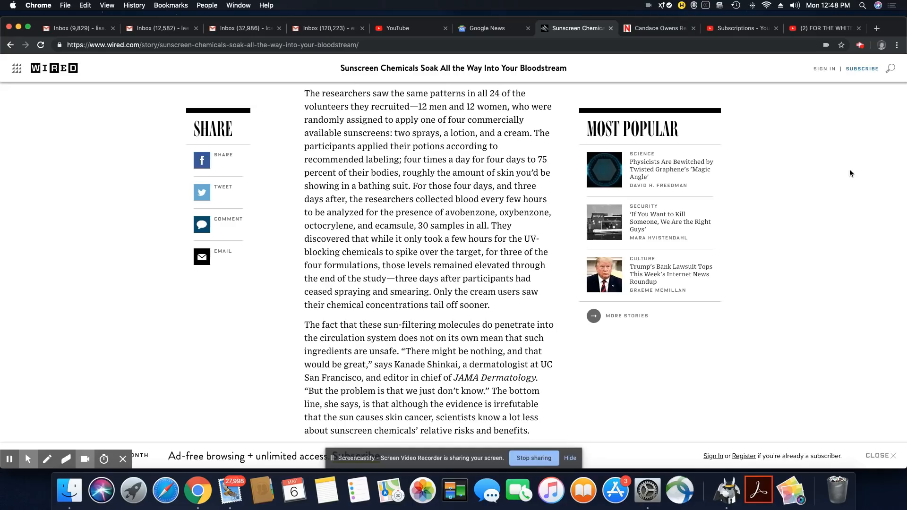
{"action": "mouse_move", "coordinate": [851, 173]}
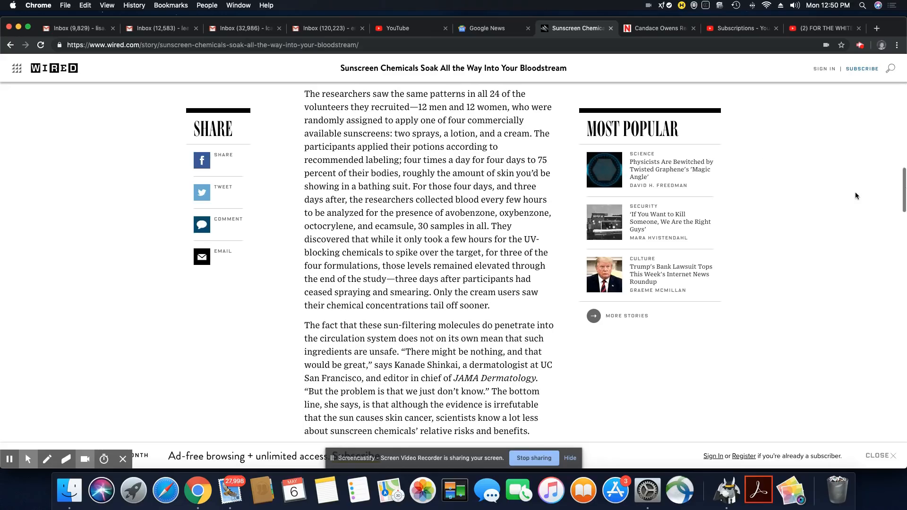
{"action": "scroll", "scroll_direction": "down", "scroll_amount": 3}
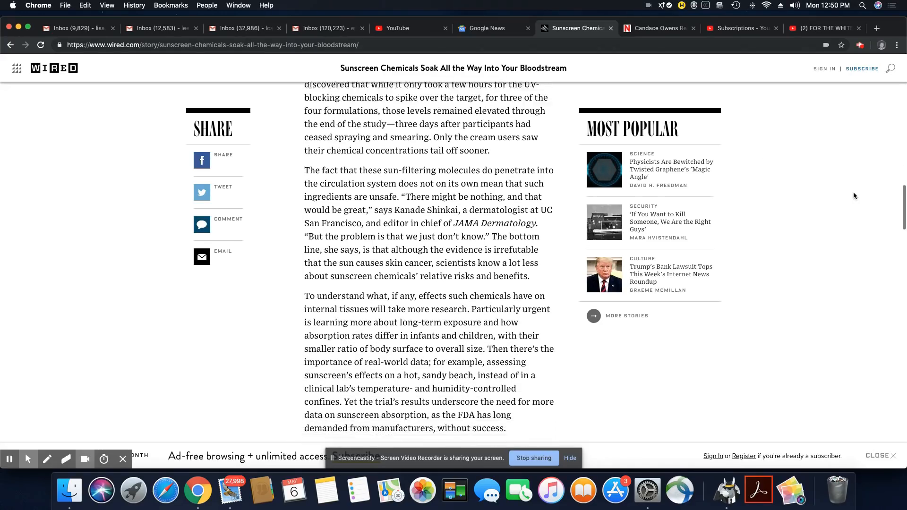
{"action": "scroll", "scroll_direction": "down", "scroll_amount": 3}
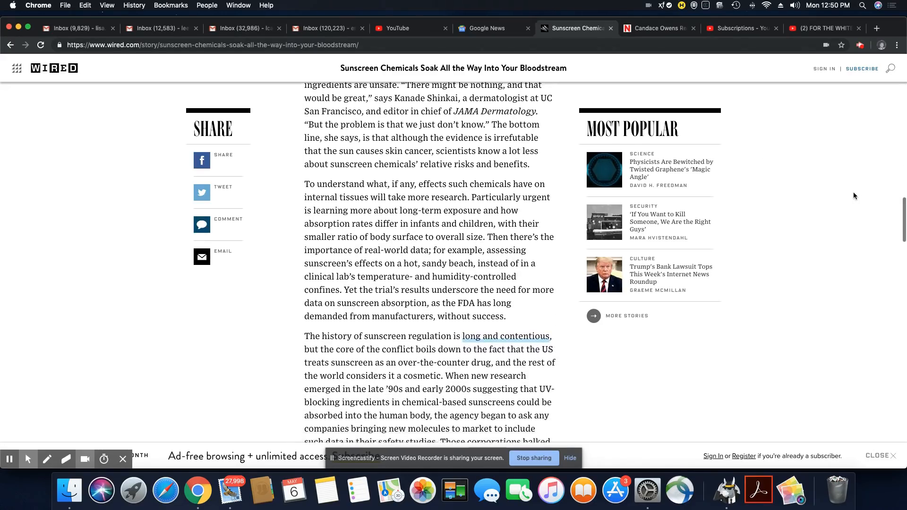
{"action": "scroll", "scroll_direction": "down", "scroll_amount": 3}
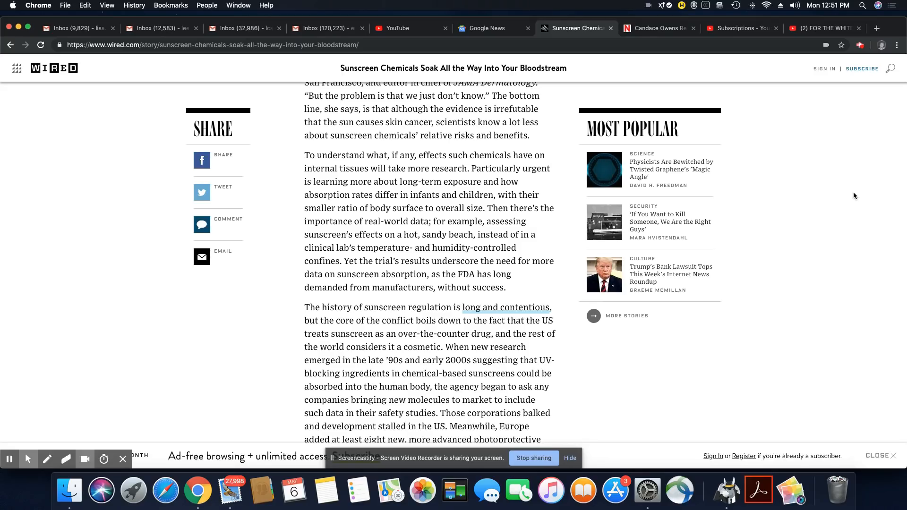
{"action": "mouse_move", "coordinate": [870, 210]}
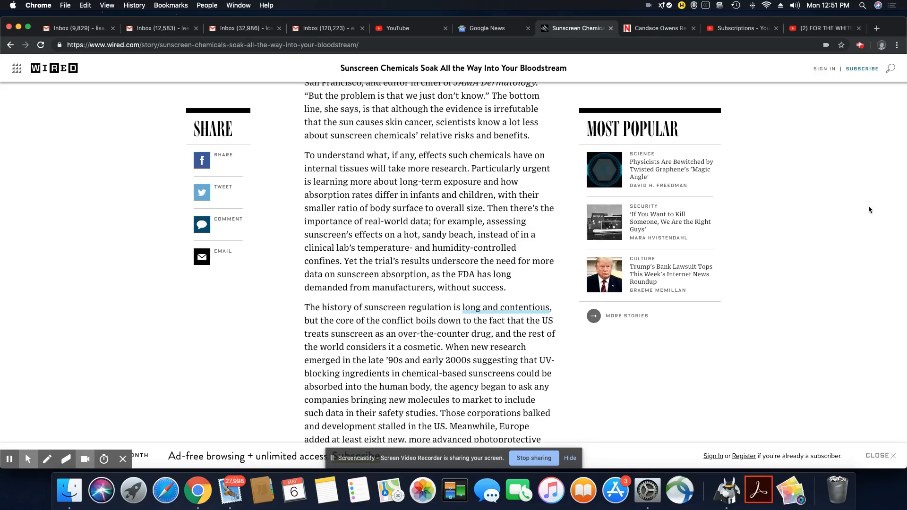
{"action": "mouse_move", "coordinate": [872, 204]}
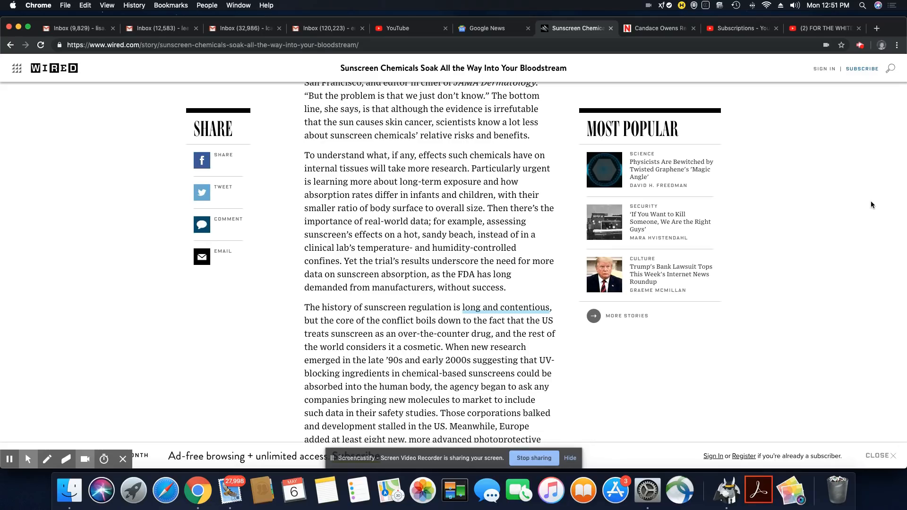
{"action": "scroll", "scroll_direction": "down", "scroll_amount": 3}
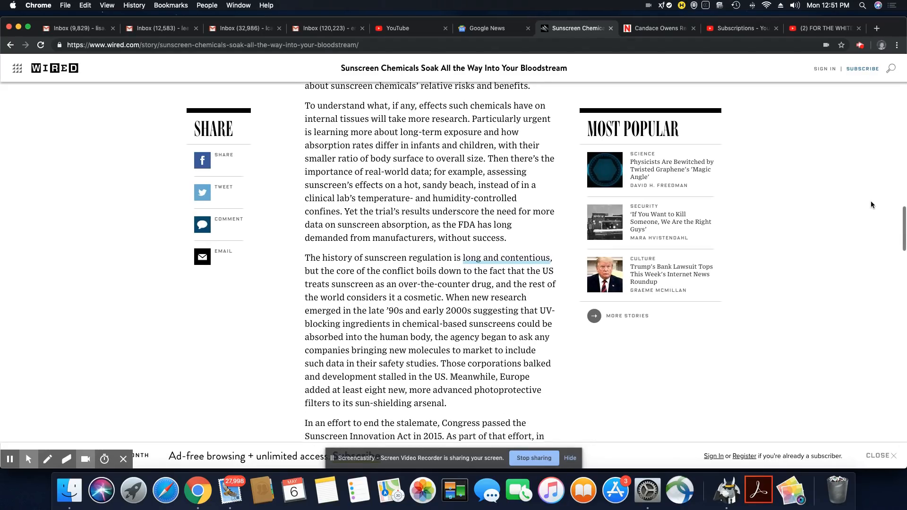
{"action": "scroll", "scroll_direction": "down", "scroll_amount": 3}
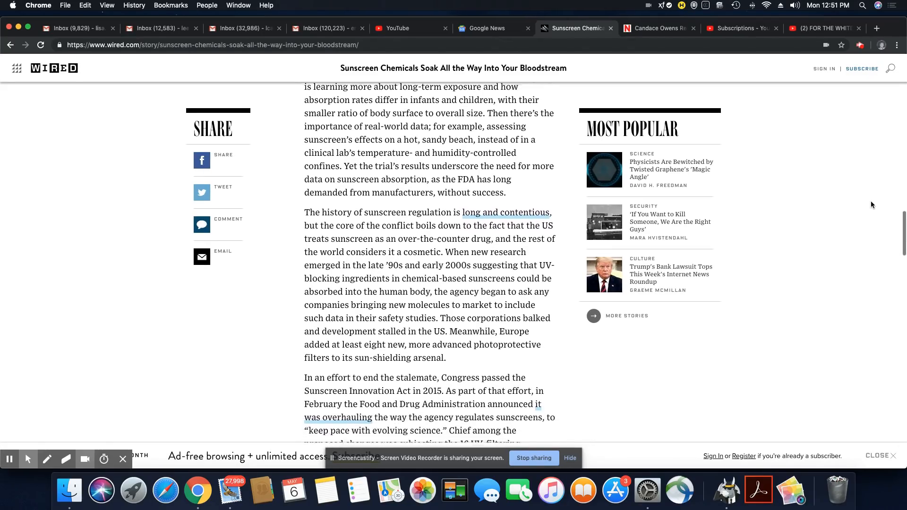
{"action": "scroll", "scroll_direction": "down", "scroll_amount": 3}
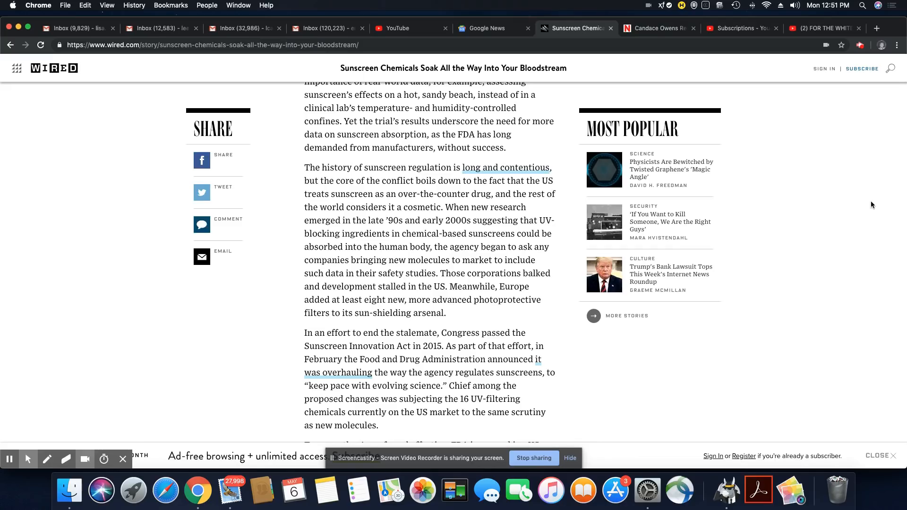
{"action": "scroll", "scroll_direction": "down", "scroll_amount": 3}
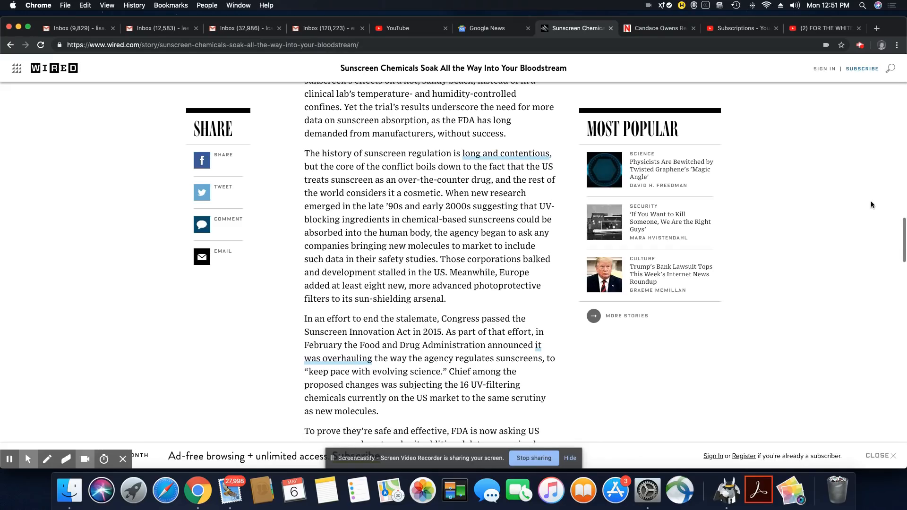
{"action": "scroll", "scroll_direction": "down", "scroll_amount": 3}
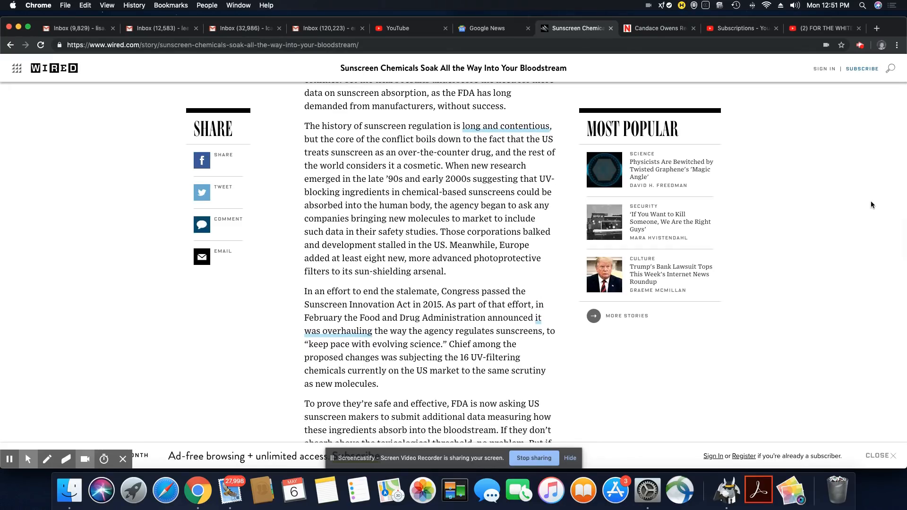
{"action": "scroll", "scroll_direction": "down", "scroll_amount": 3}
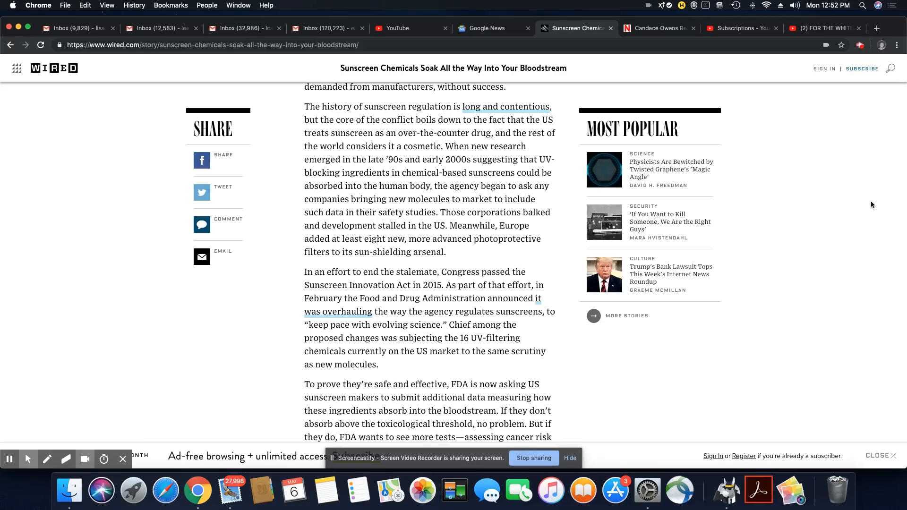
{"action": "scroll", "scroll_direction": "down", "scroll_amount": 3}
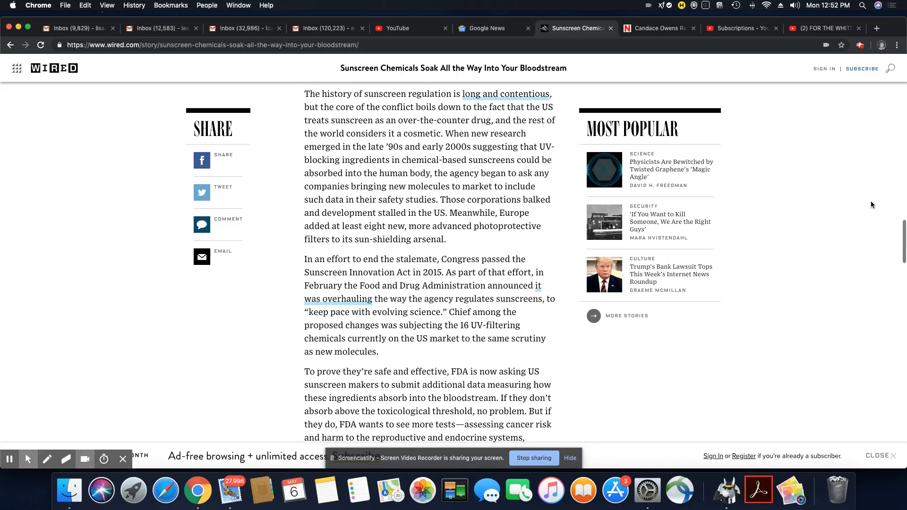
{"action": "scroll", "scroll_direction": "down", "scroll_amount": 3}
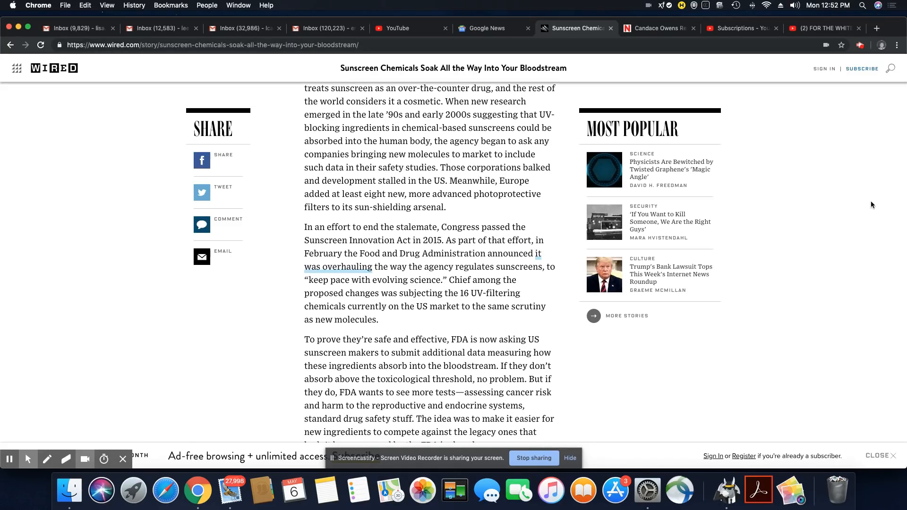
{"action": "scroll", "scroll_direction": "down", "scroll_amount": 3}
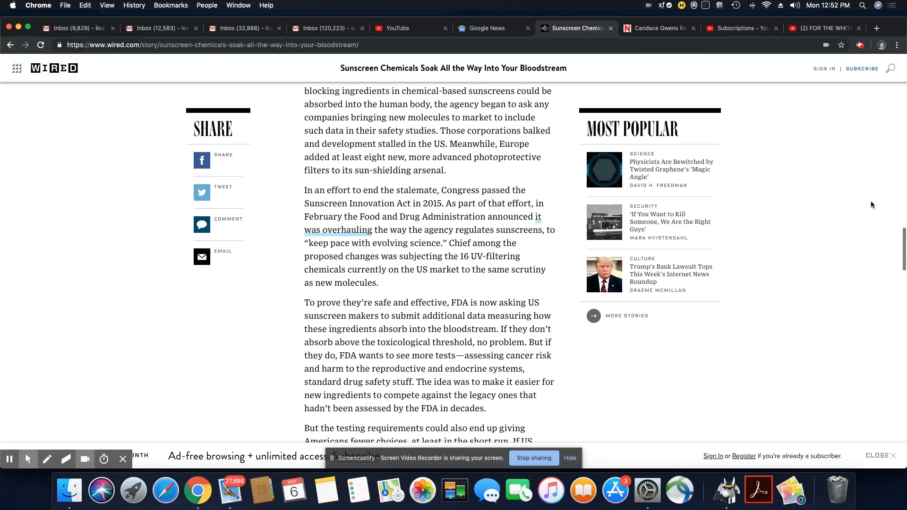
{"action": "scroll", "scroll_direction": "down", "scroll_amount": 3}
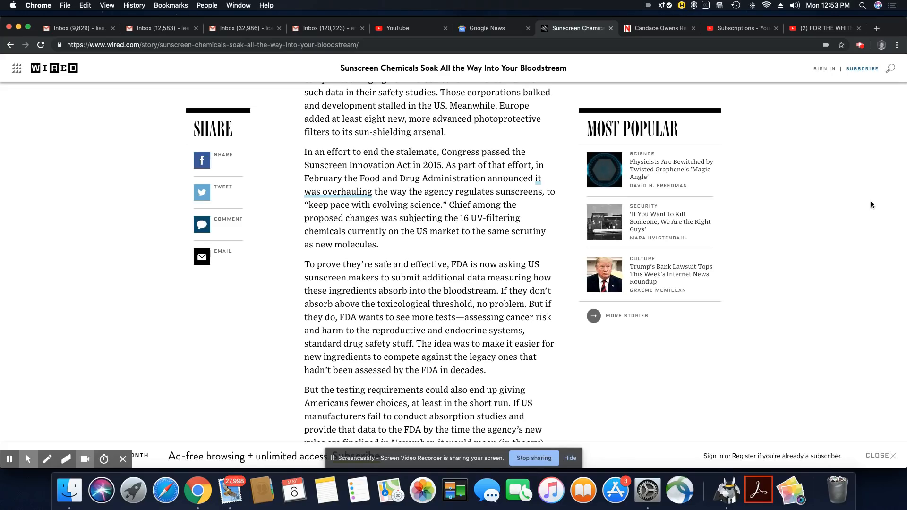
{"action": "scroll", "scroll_direction": "down", "scroll_amount": 3}
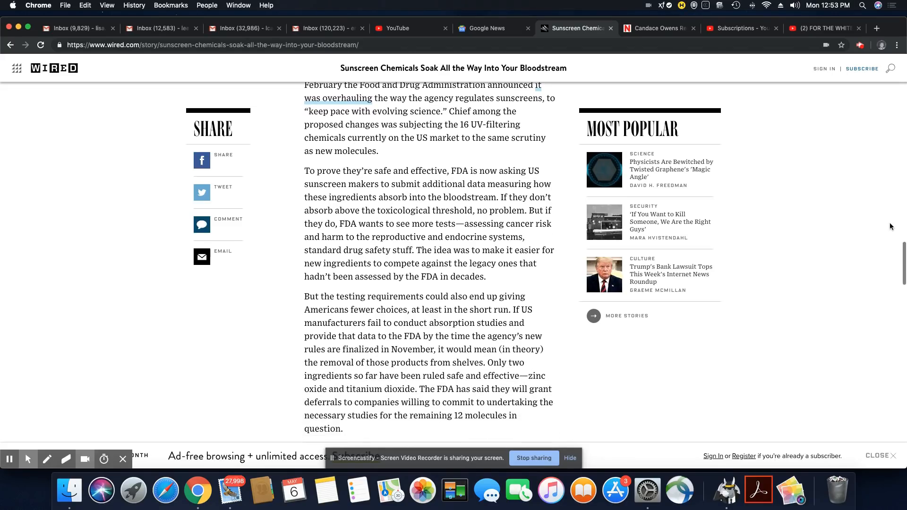
{"action": "scroll", "scroll_direction": "down", "scroll_amount": 3}
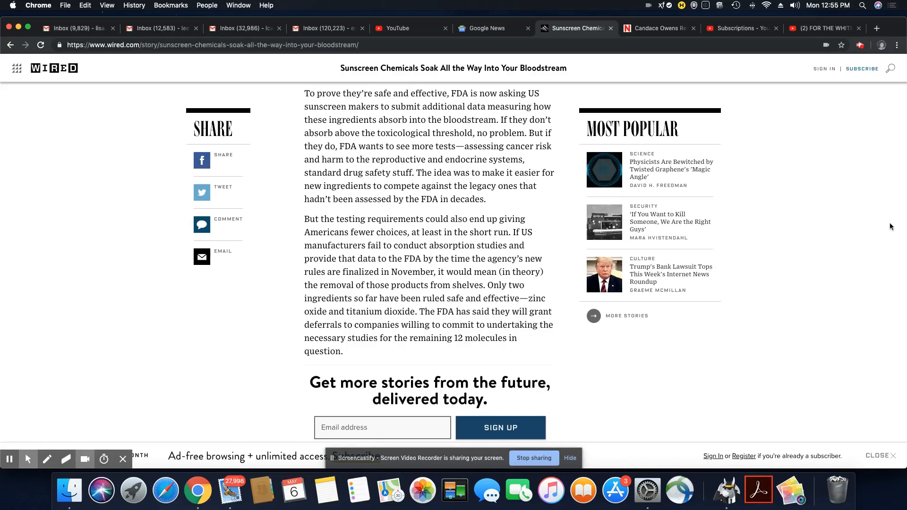
{"action": "scroll", "scroll_direction": "down", "scroll_amount": 3}
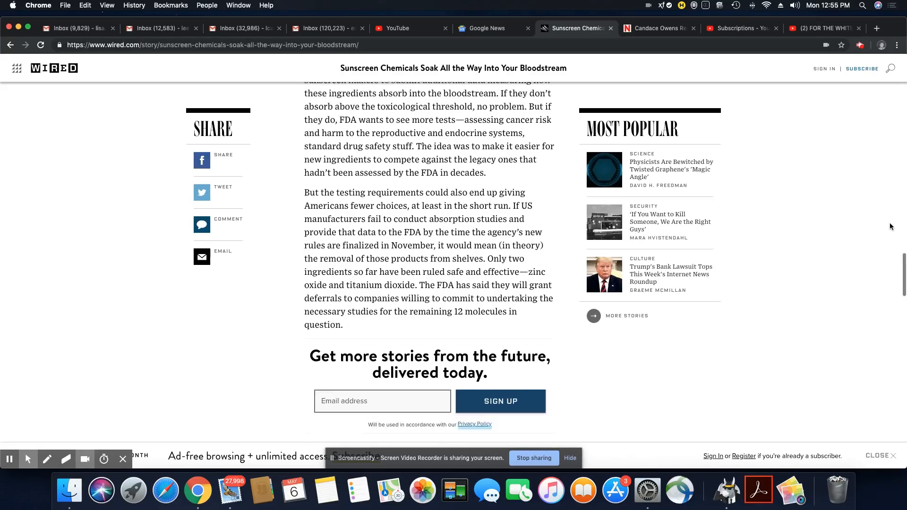
{"action": "scroll", "scroll_direction": "up", "scroll_amount": 3}
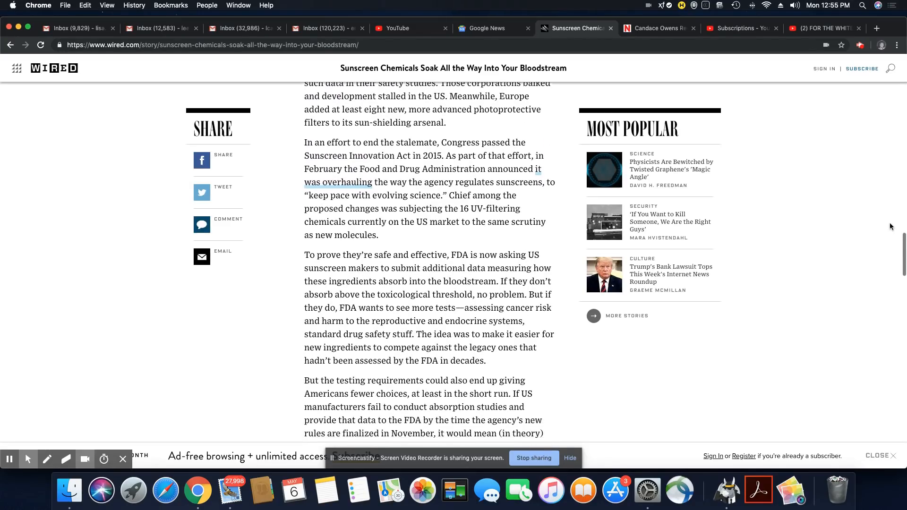
{"action": "scroll", "scroll_direction": "down", "scroll_amount": 3}
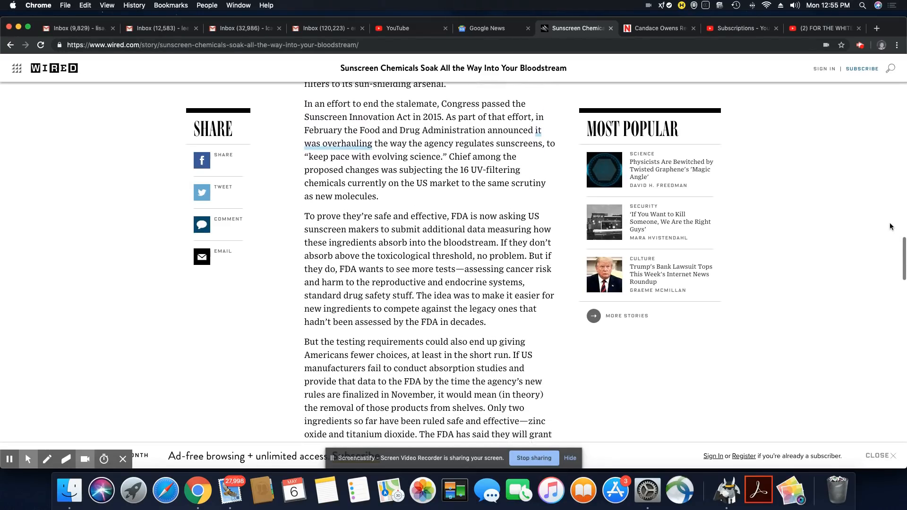
{"action": "scroll", "scroll_direction": "down", "scroll_amount": 3}
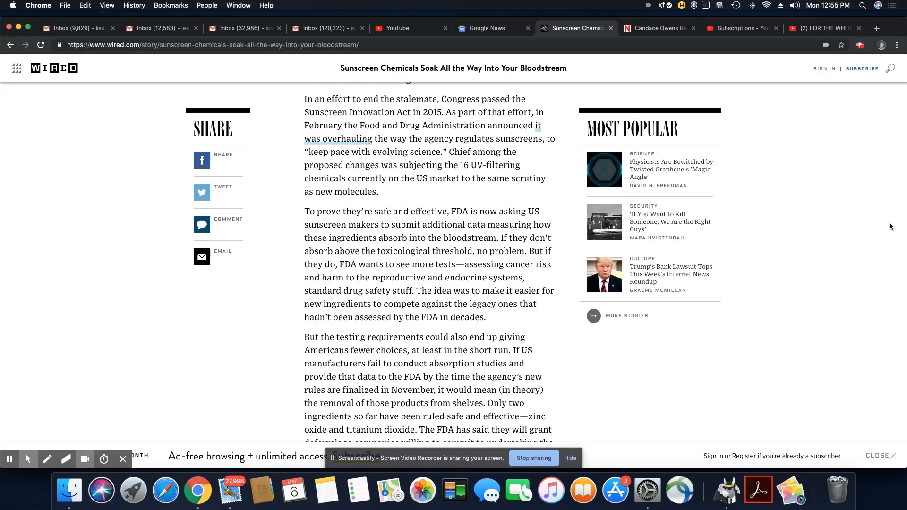
{"action": "scroll", "scroll_direction": "down", "scroll_amount": 3}
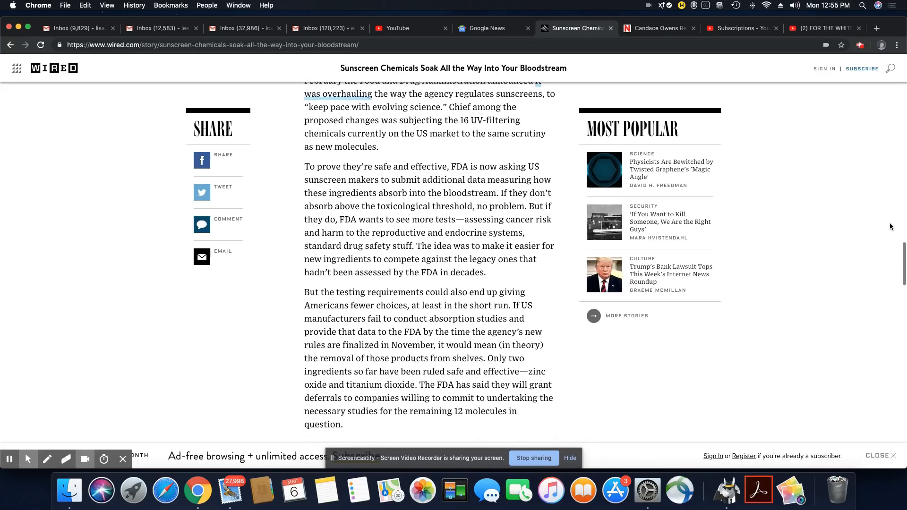
{"action": "scroll", "scroll_direction": "down", "scroll_amount": 3}
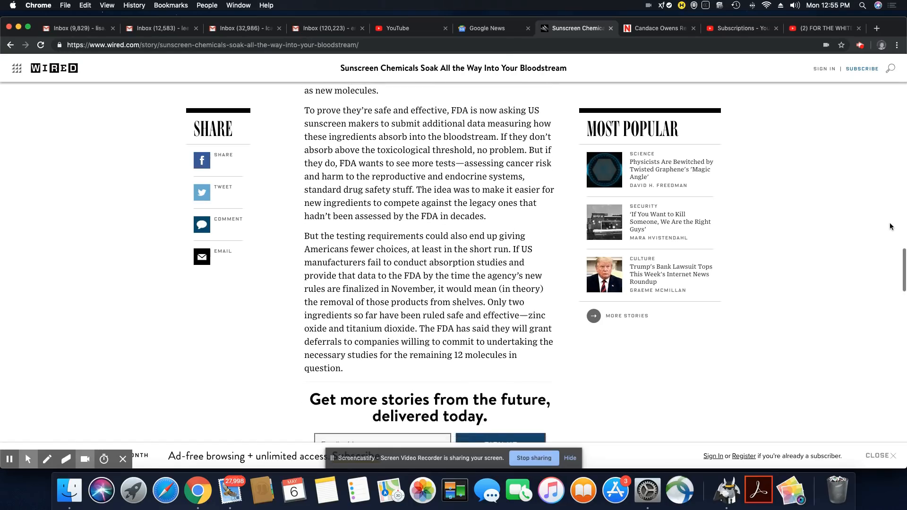
{"action": "scroll", "scroll_direction": "down", "scroll_amount": 3}
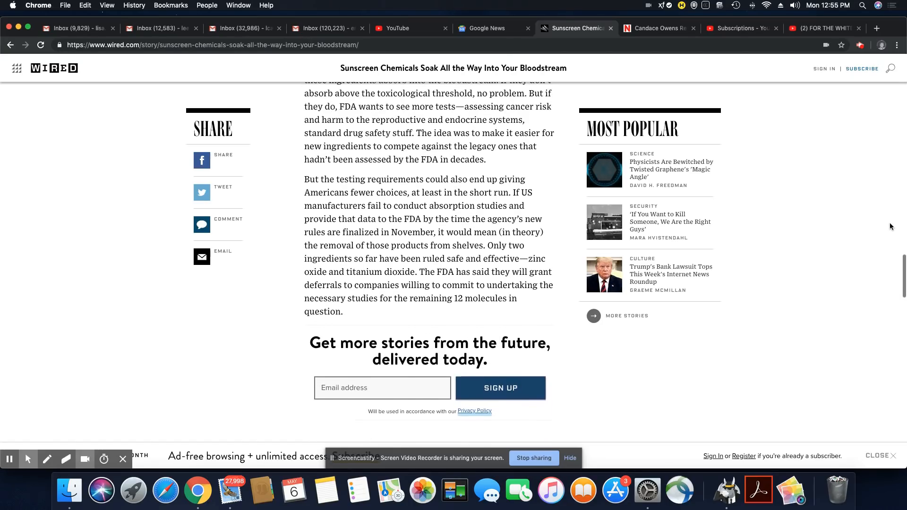
{"action": "scroll", "scroll_direction": "down", "scroll_amount": 3}
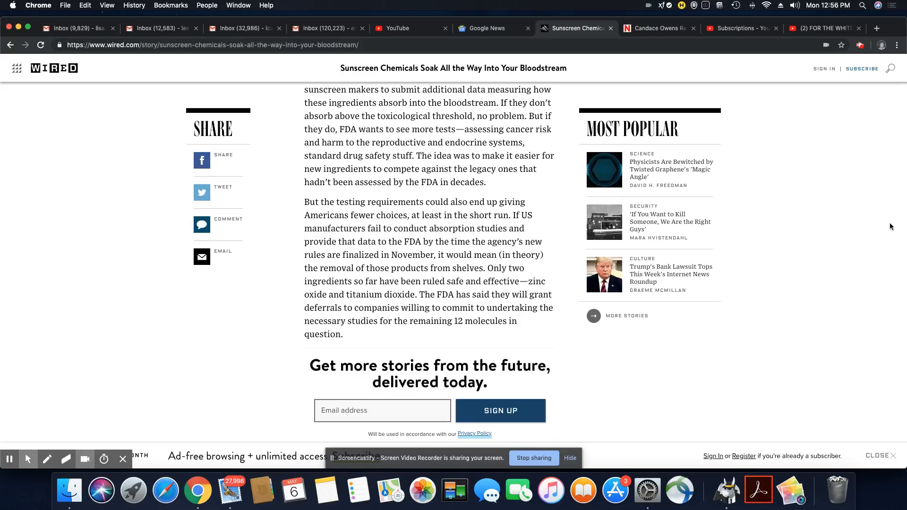
{"action": "scroll", "scroll_direction": "down", "scroll_amount": 3}
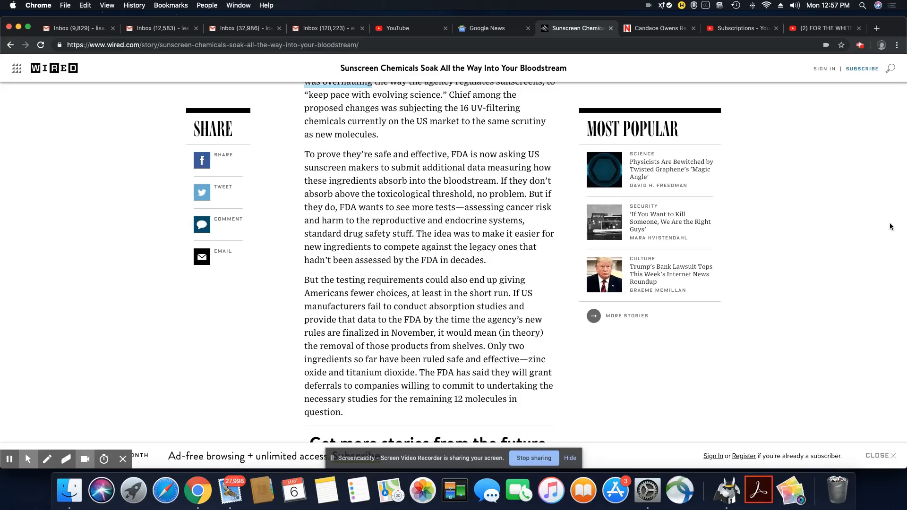
{"action": "mouse_move", "coordinate": [870, 228]}
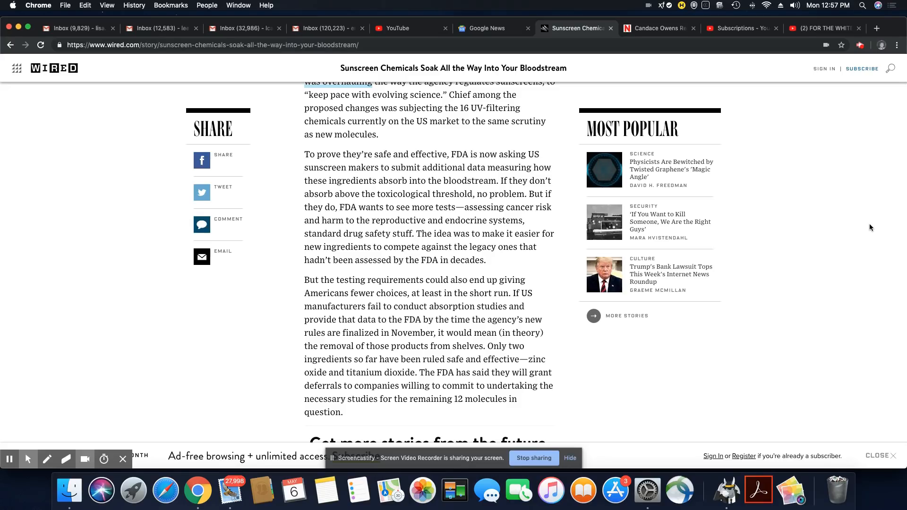
{"action": "scroll", "scroll_direction": "down", "scroll_amount": 3}
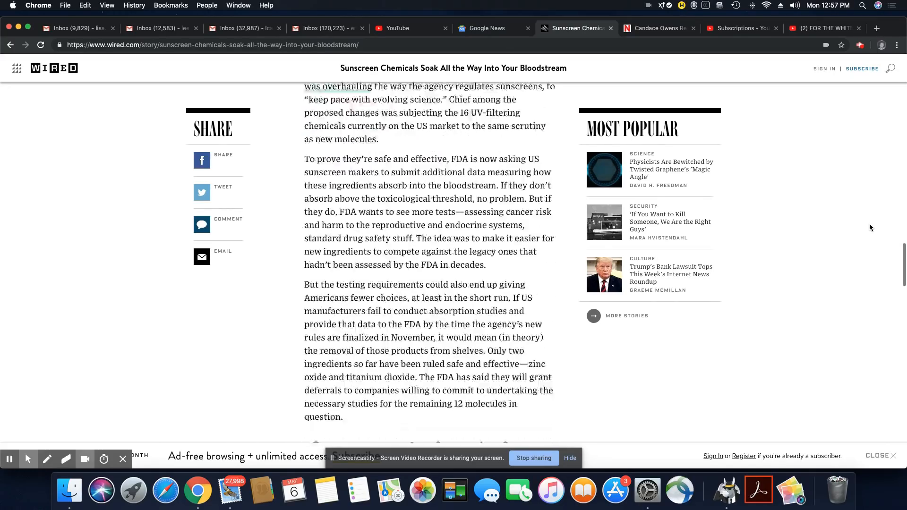
{"action": "scroll", "scroll_direction": "down", "scroll_amount": 3}
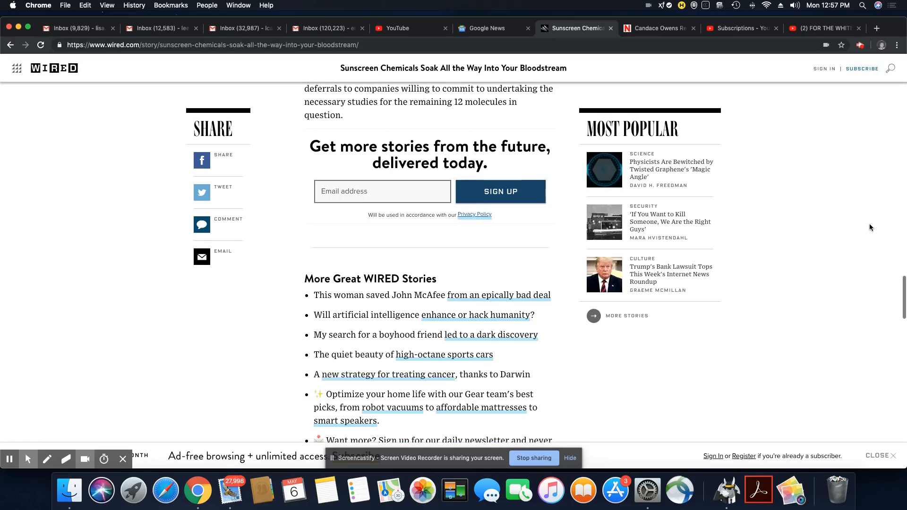
{"action": "scroll", "scroll_direction": "down", "scroll_amount": 3}
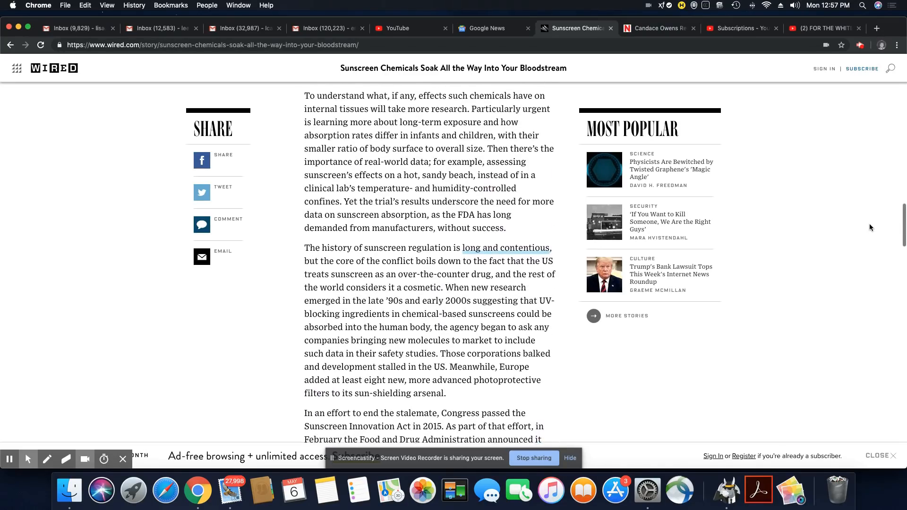
{"action": "scroll", "scroll_direction": "up", "scroll_amount": 3}
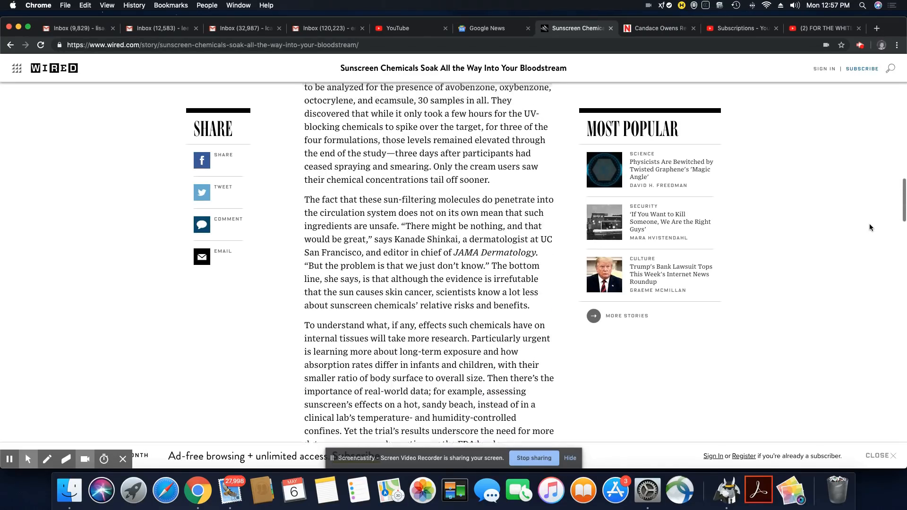
{"action": "scroll", "scroll_direction": "up", "scroll_amount": 3}
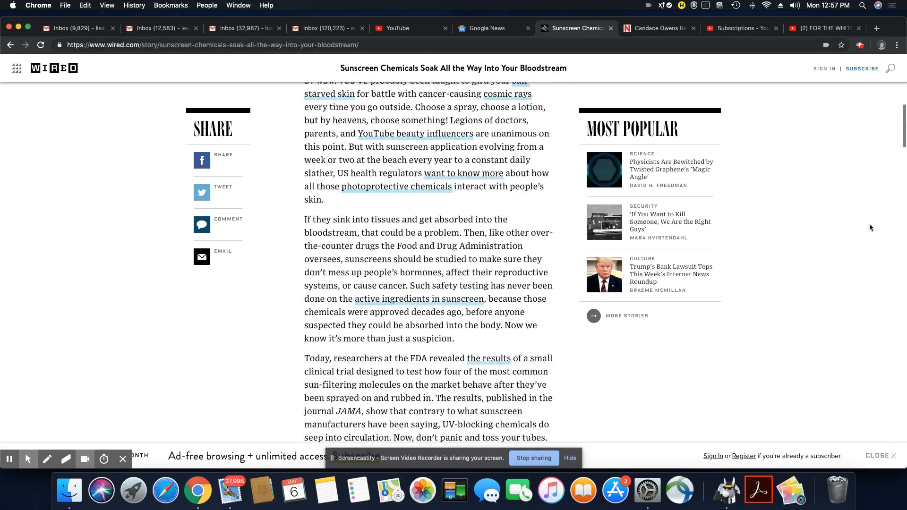
{"action": "scroll", "scroll_direction": "up", "scroll_amount": 3}
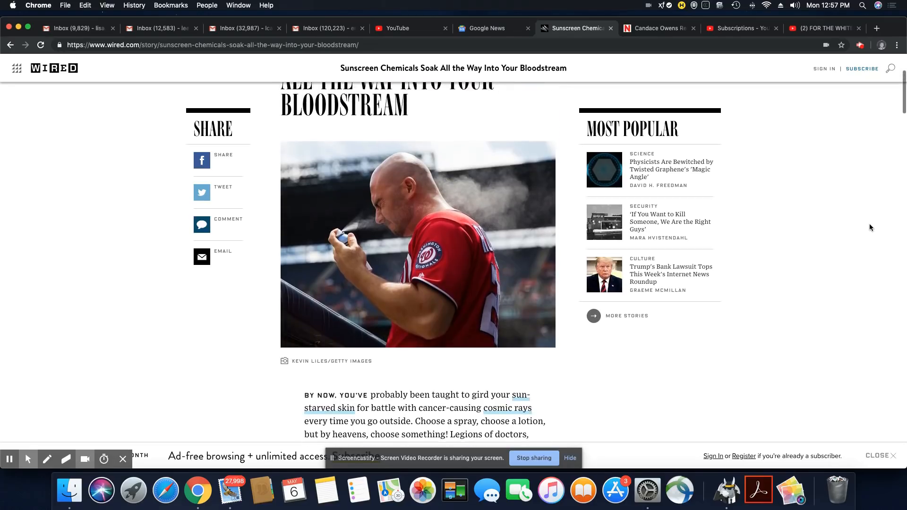